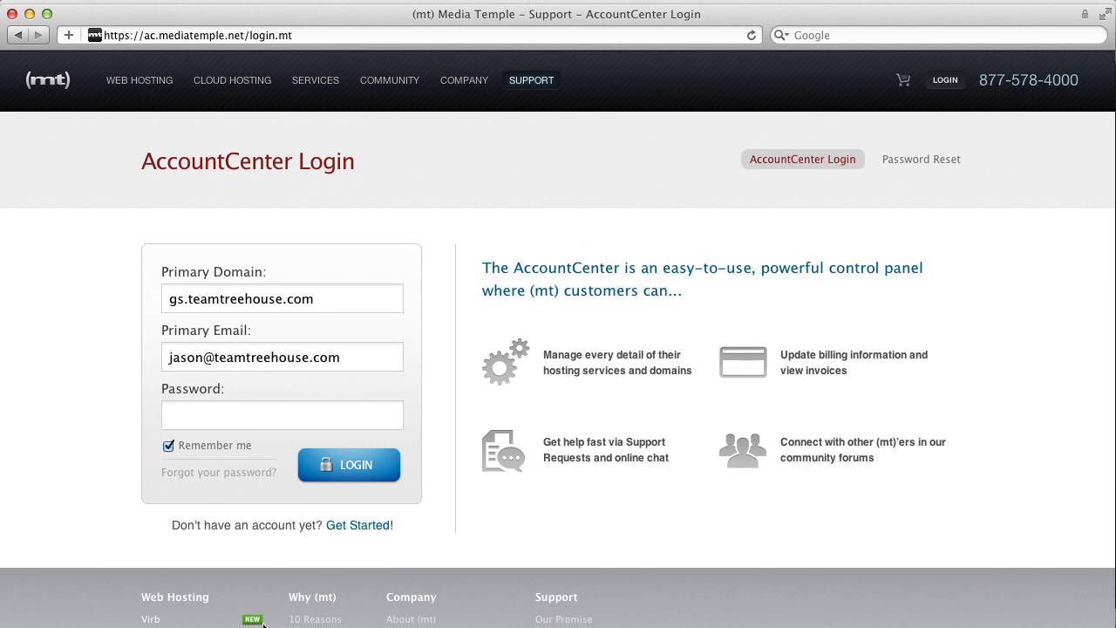
Log into the Media Temple AccountCenter with the account password.
left_click(282, 414)
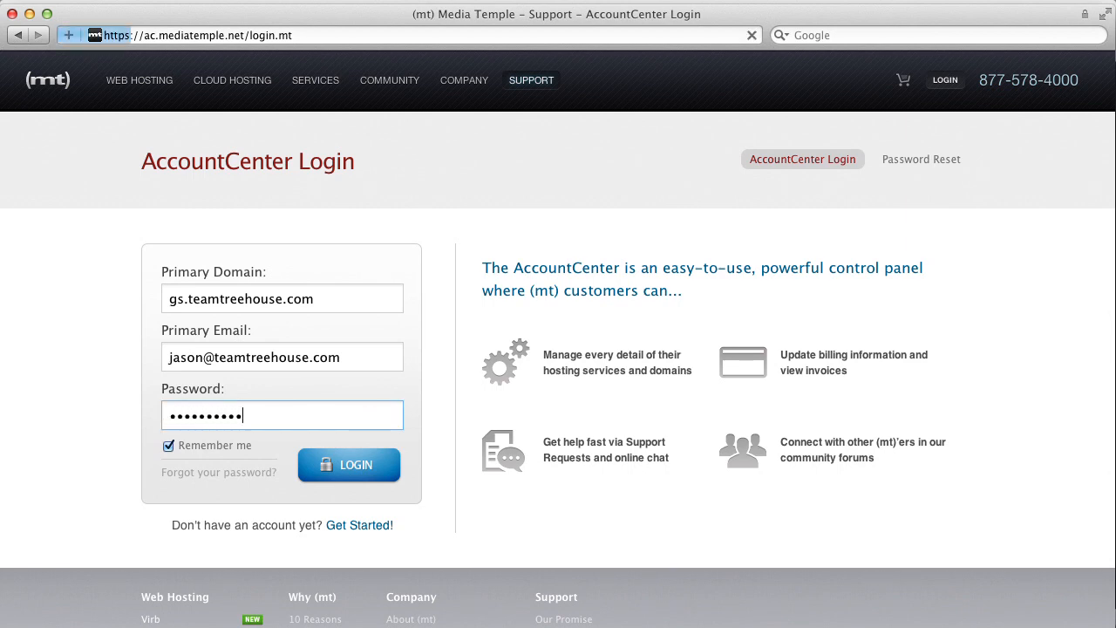
left_click(348, 464)
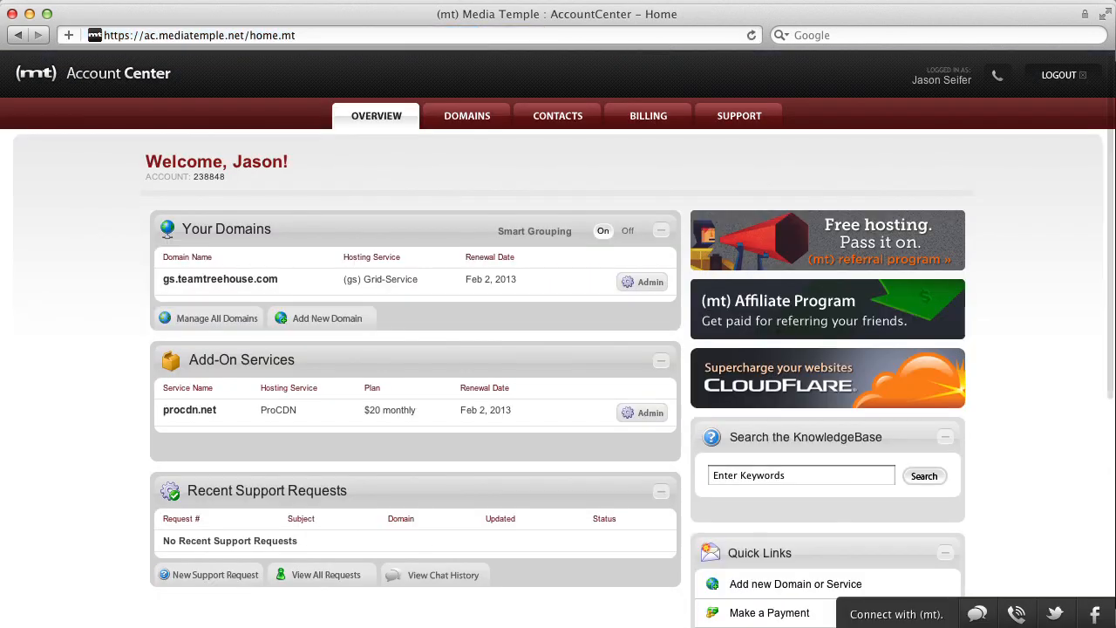
mouse_move(220, 279)
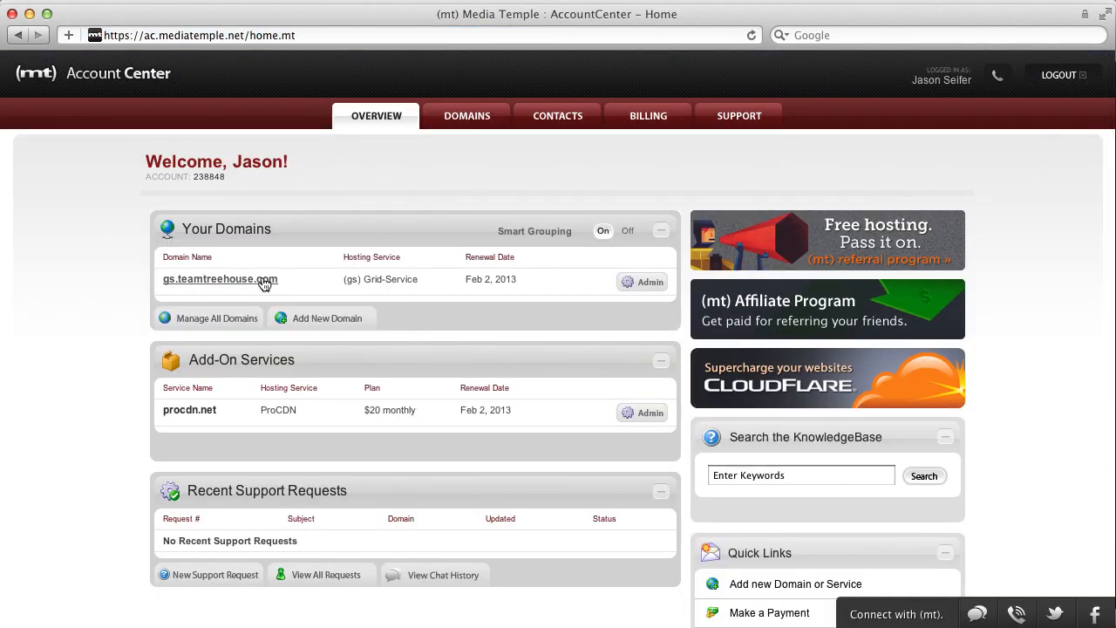
Open the gs.teamtreehouse.com control panel and its Server Guide.
left_click(220, 279)
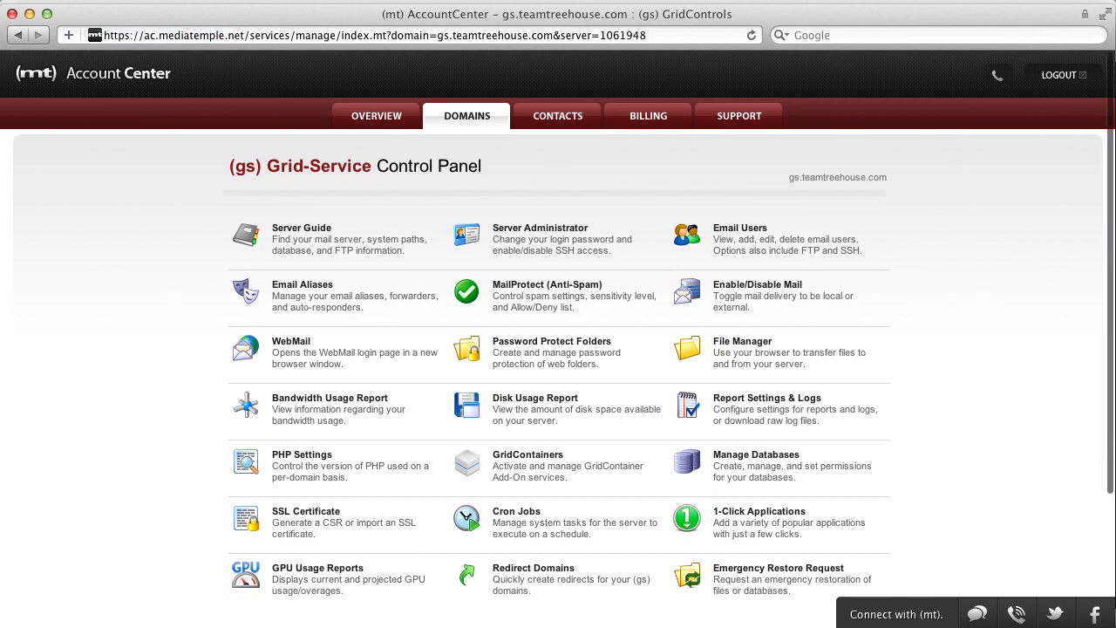
mouse_move(160, 396)
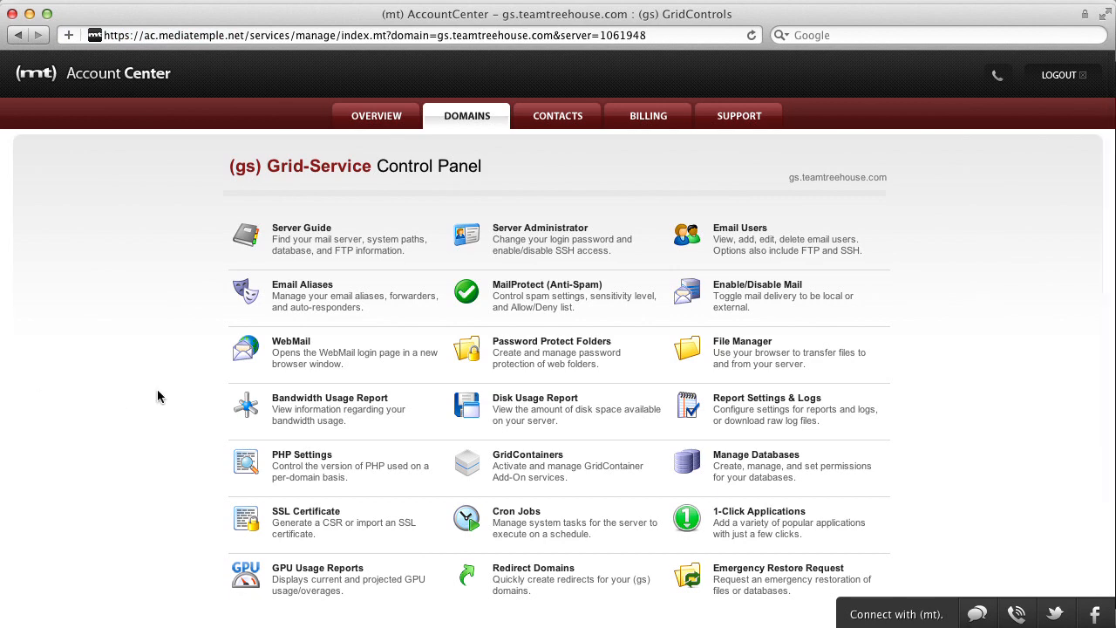
left_click(301, 228)
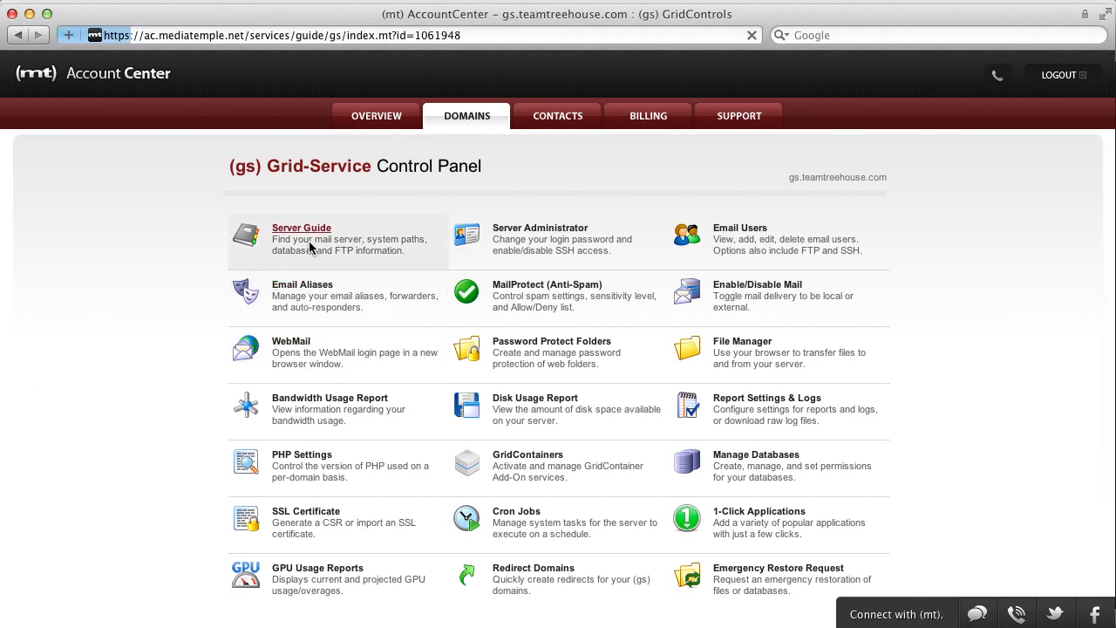
Review the Server Guide FTP details and go to the server administrator settings.
left_click(301, 227)
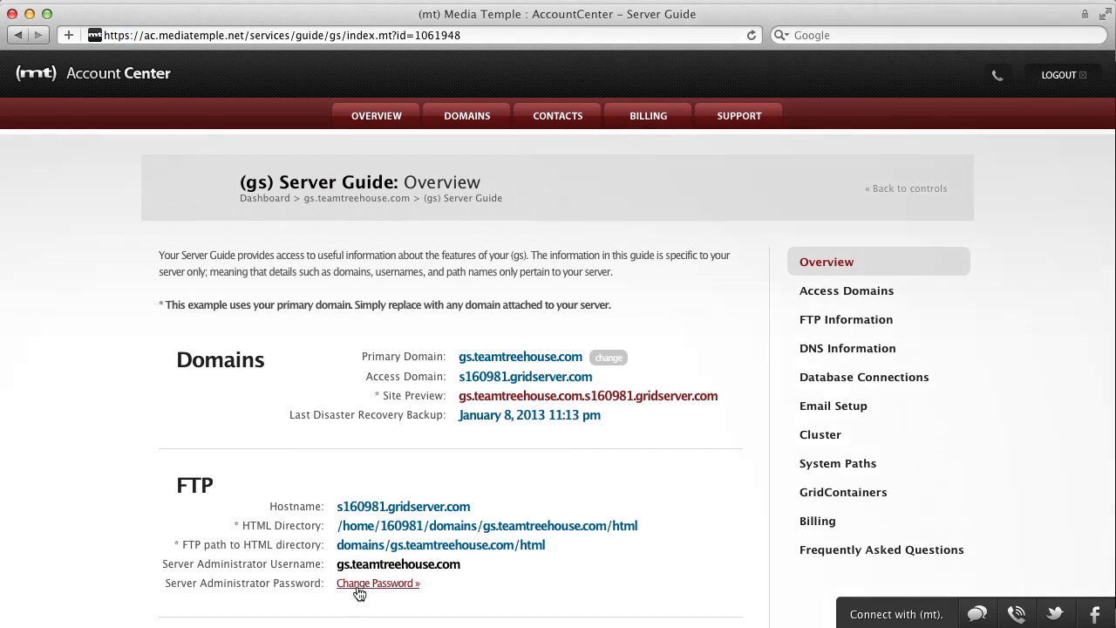
left_click(377, 583)
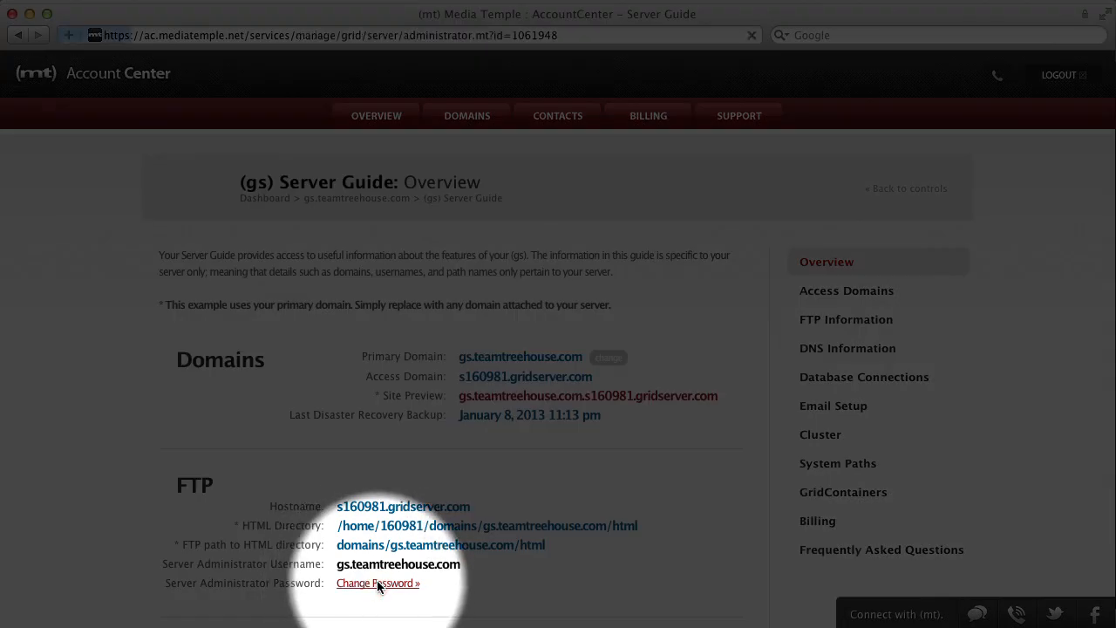
Enable SSH access for the server administrator and save.
left_click(378, 583)
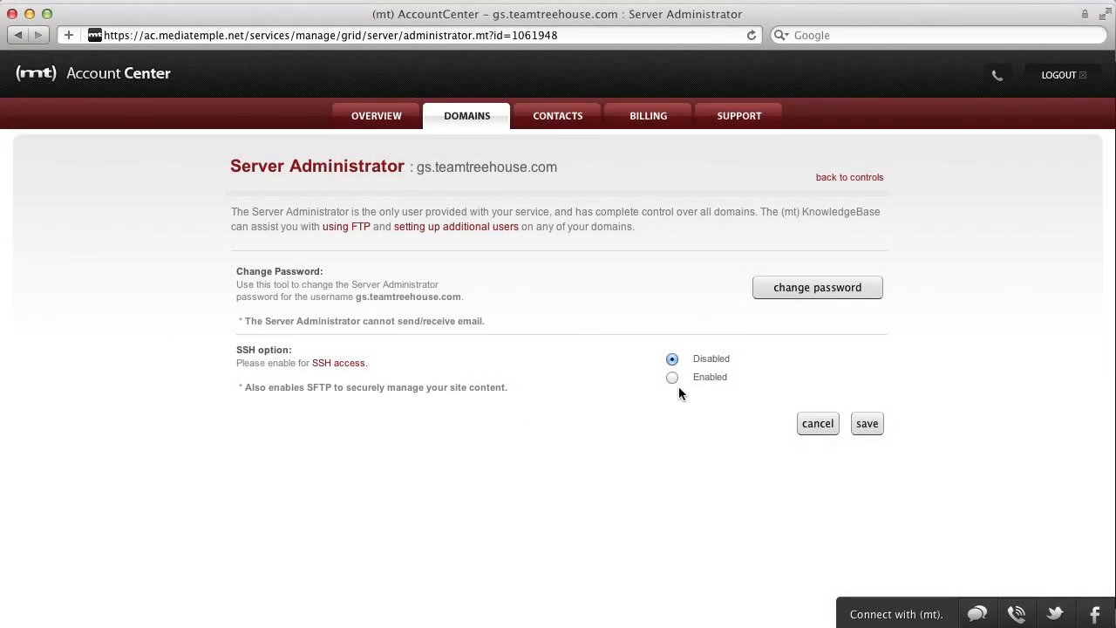
left_click(673, 376)
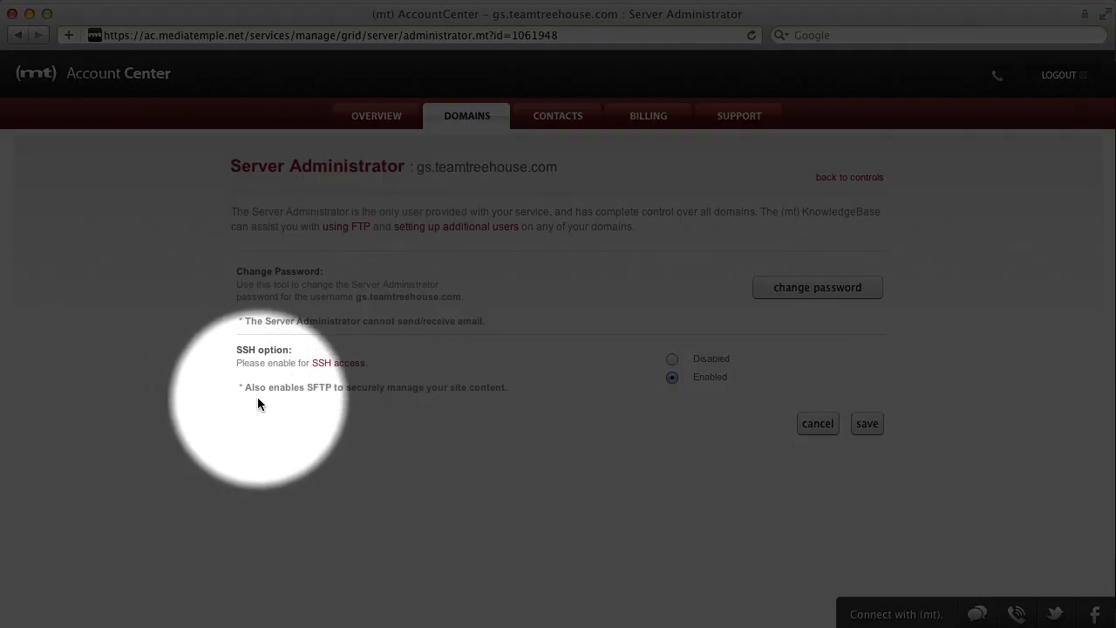
mouse_move(392, 393)
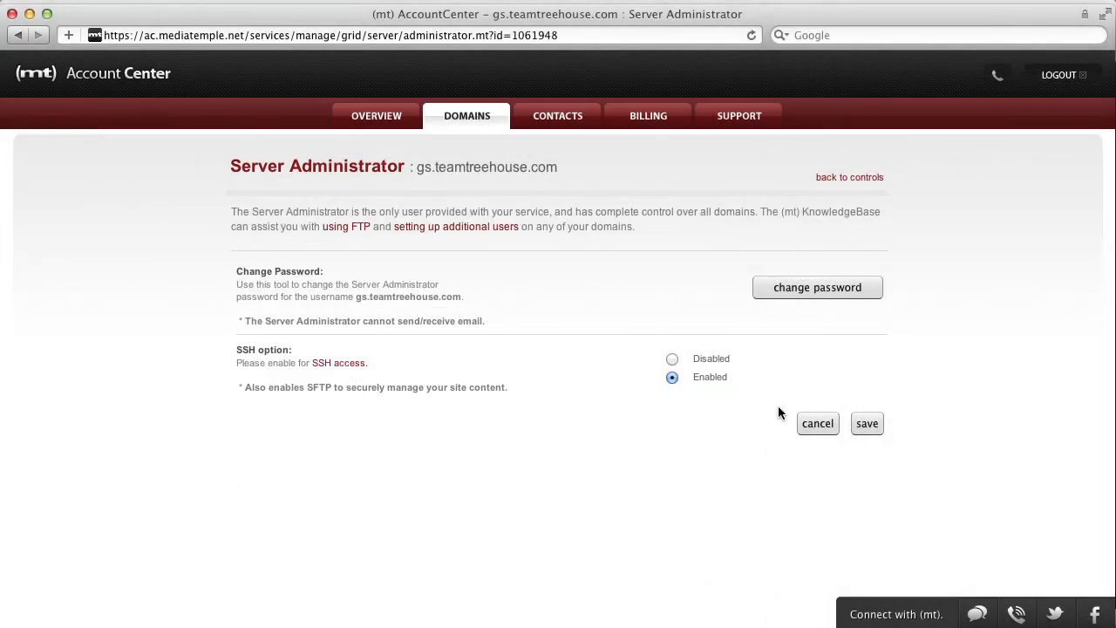
left_click(850, 177)
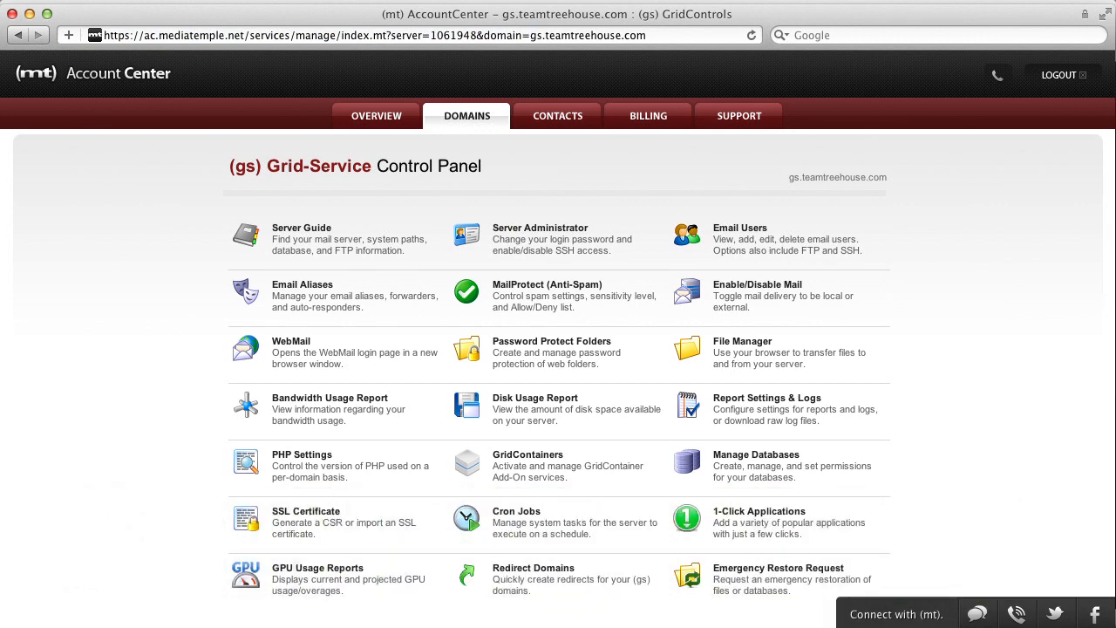
mouse_move(161, 332)
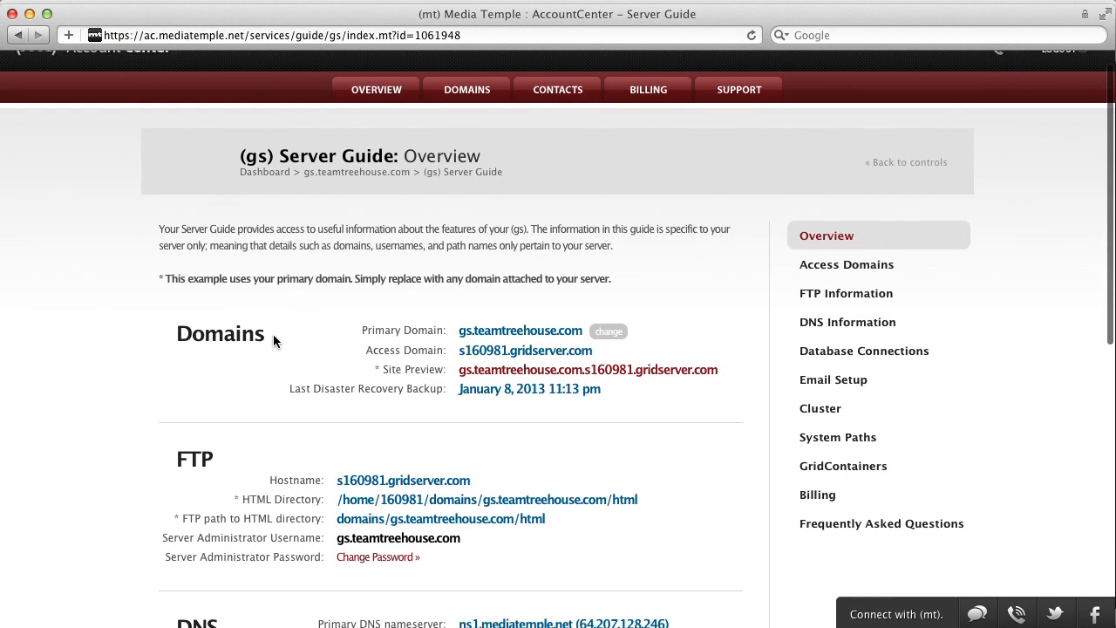
Scroll the Server Guide to show the FTP hostname and HTML directory.
scroll("down", 3)
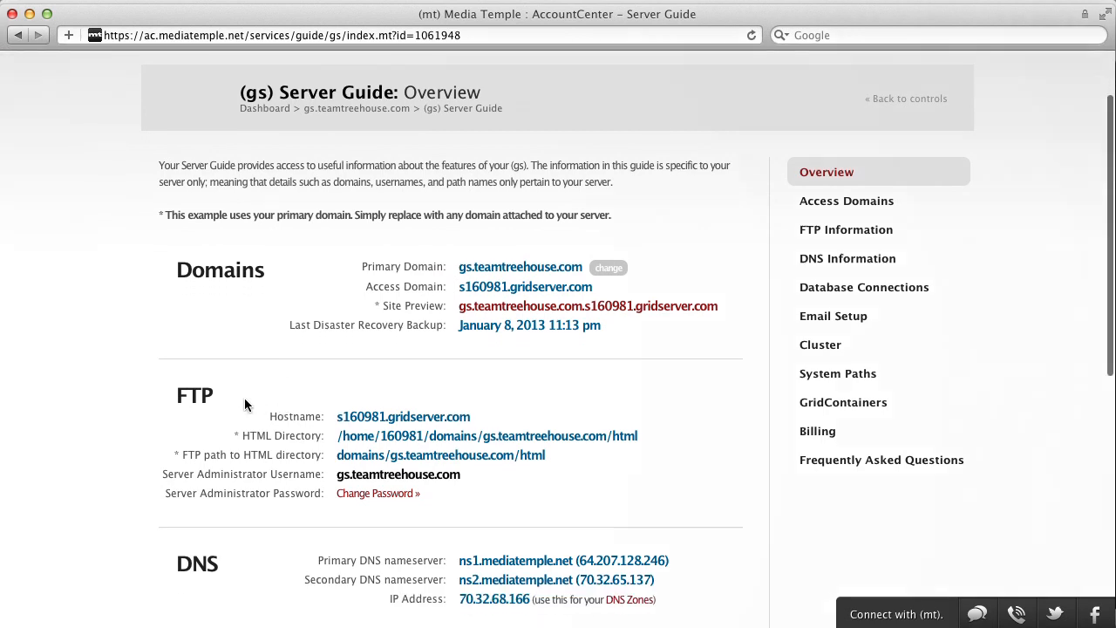
mouse_move(575, 463)
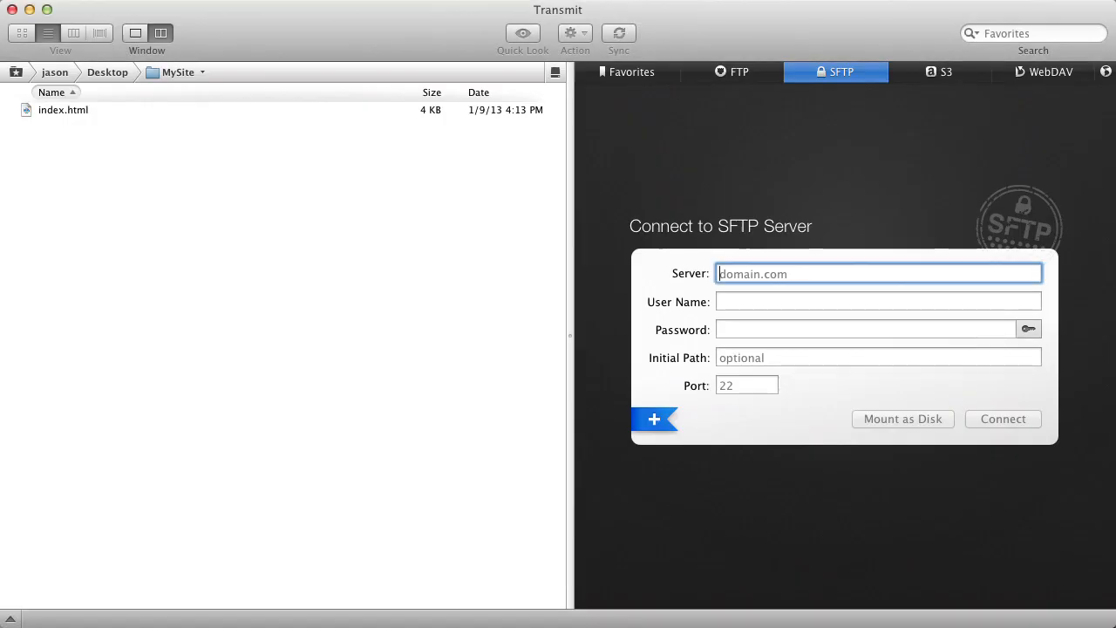
mouse_move(704, 425)
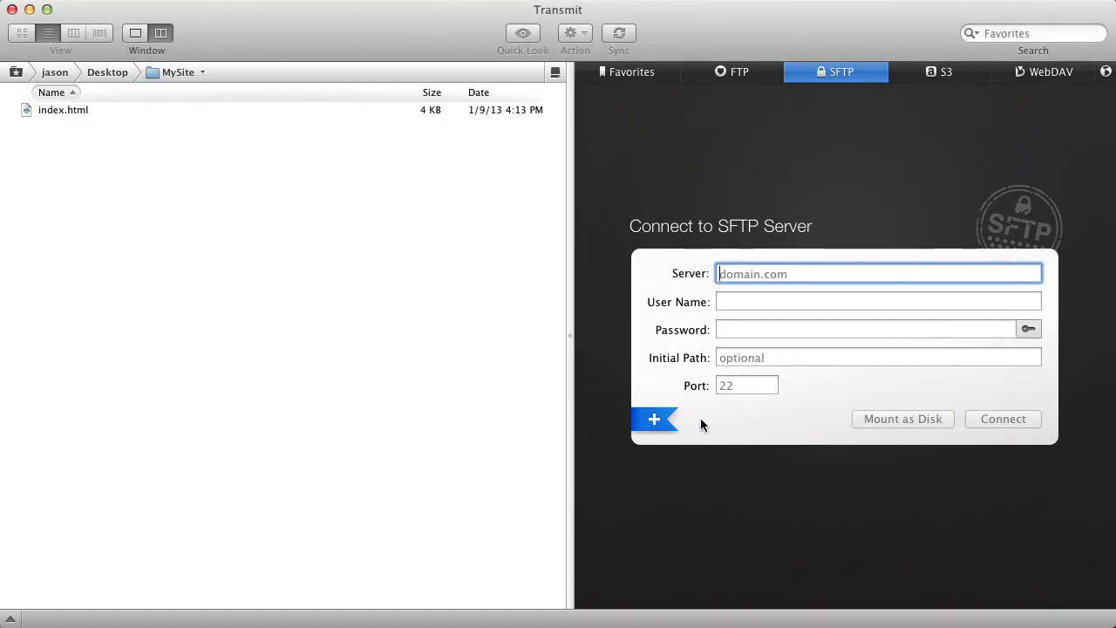
mouse_move(697, 471)
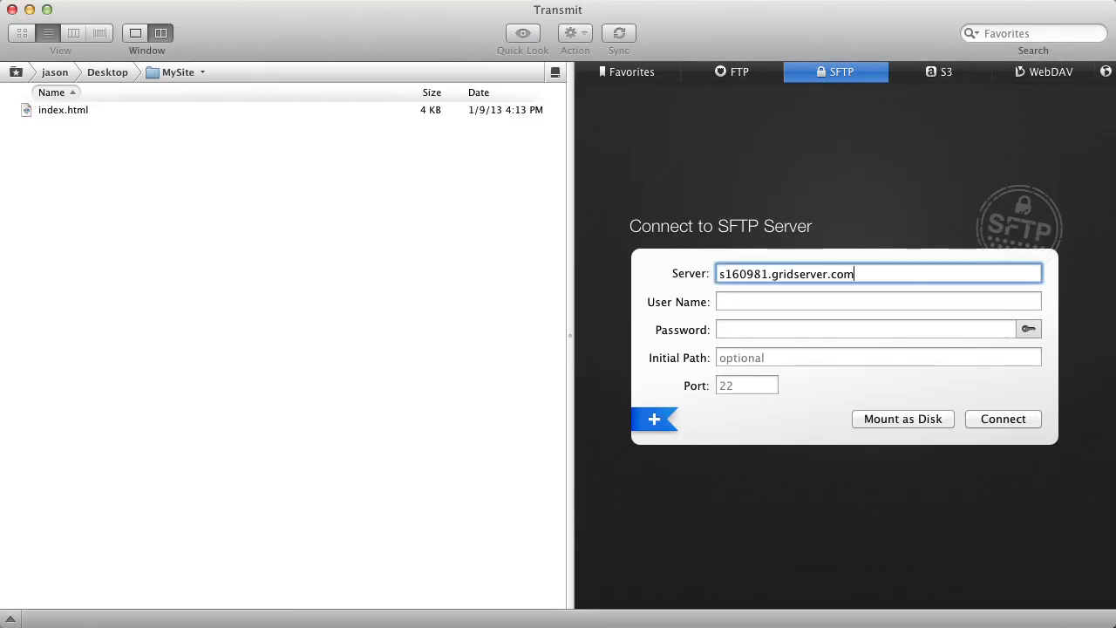
Connect Transmit to s160981.gridserver.com over SFTP with the user name and password.
left_click(877, 301)
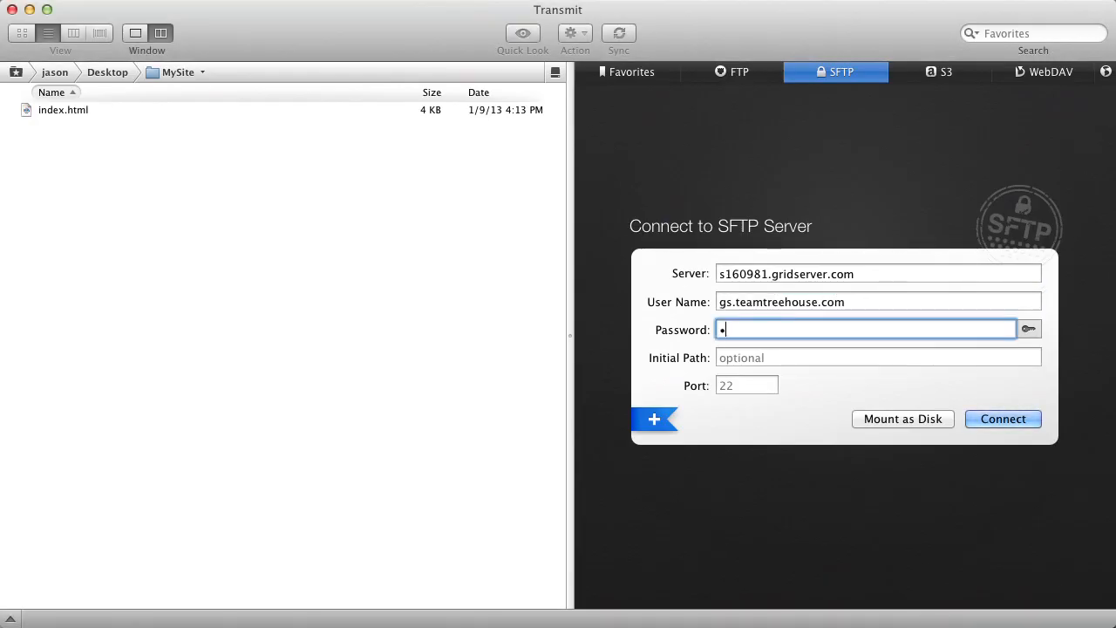
type("password")
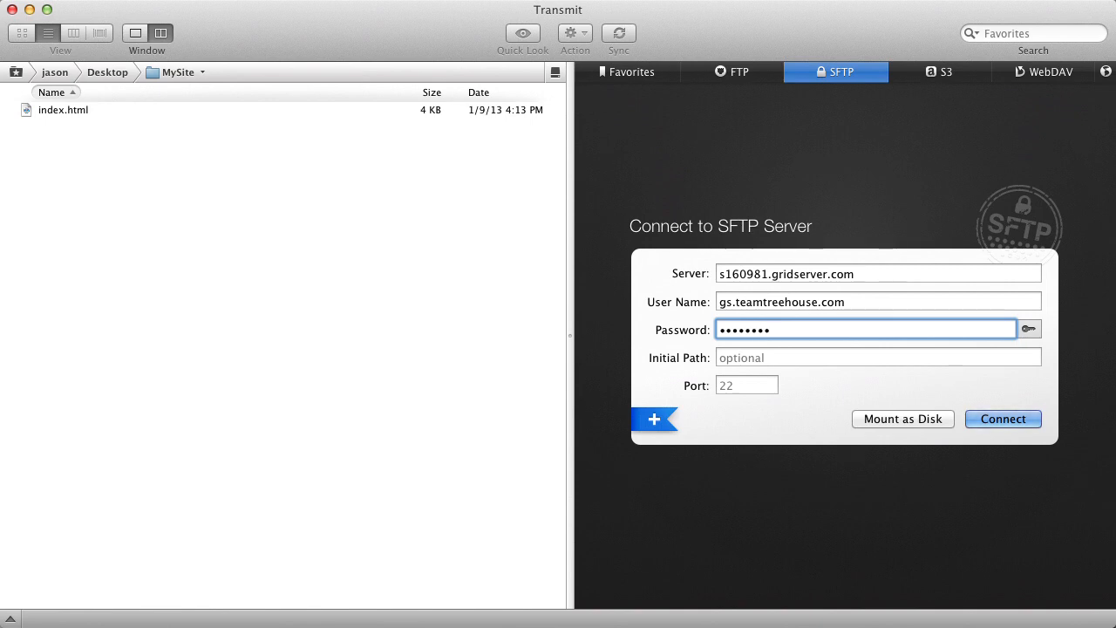
left_click(1003, 418)
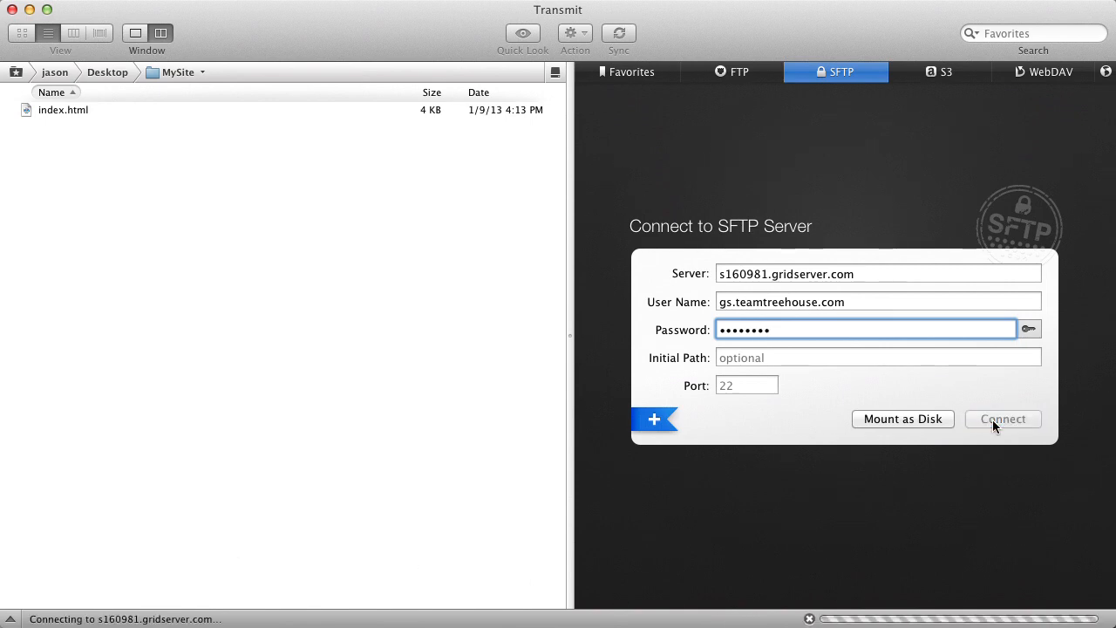
left_click(1004, 418)
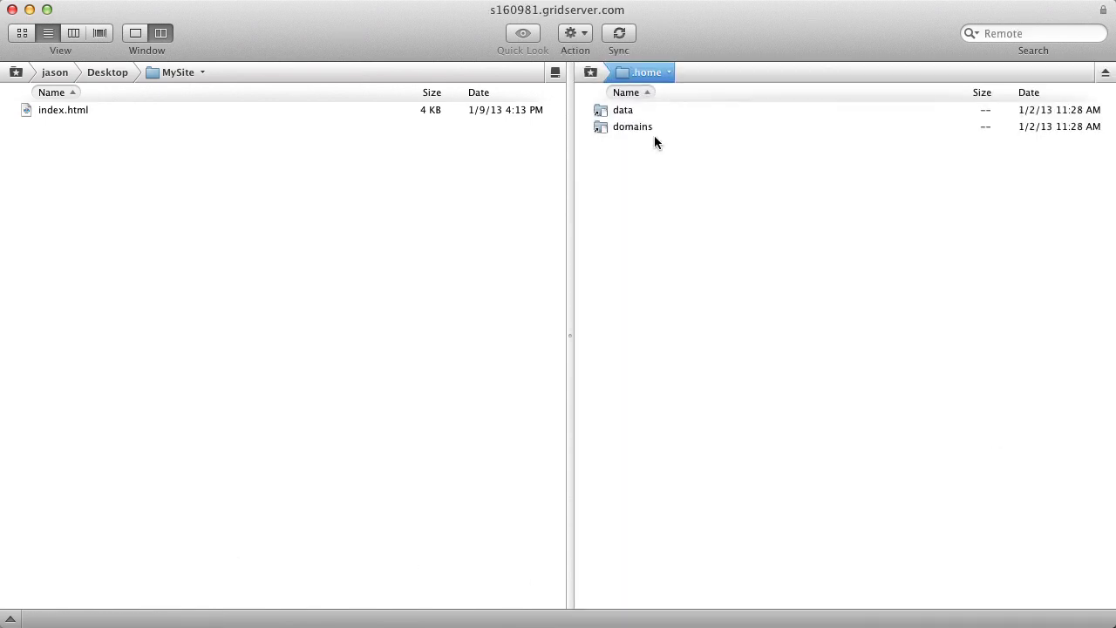
Navigate the remote pane into domains > gs.teamtreehouse.com > html.
double_click(632, 127)
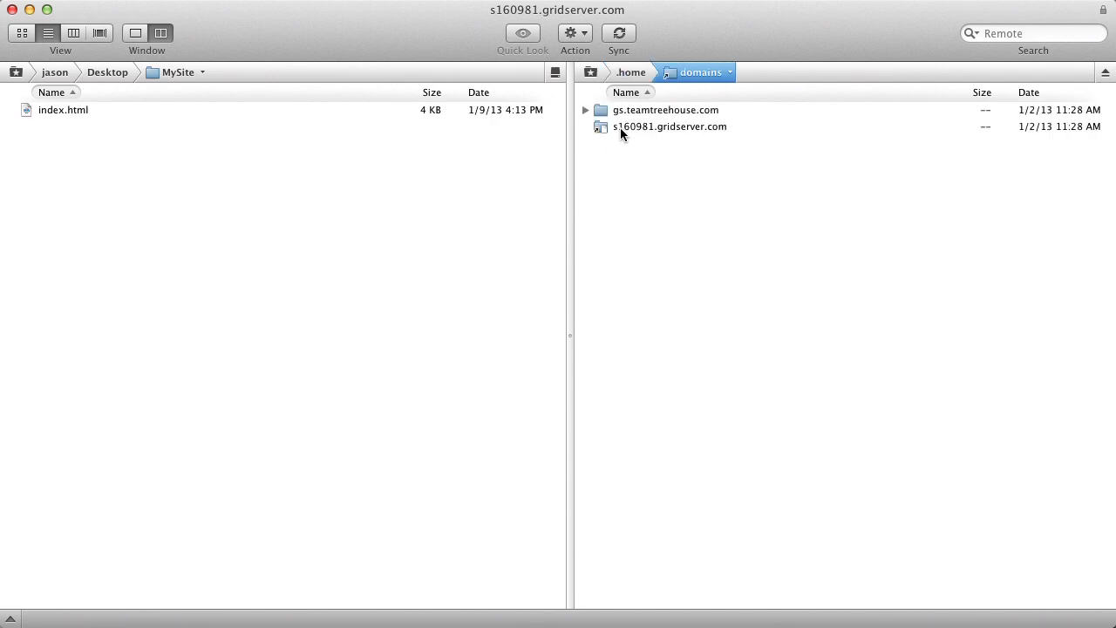
double_click(664, 110)
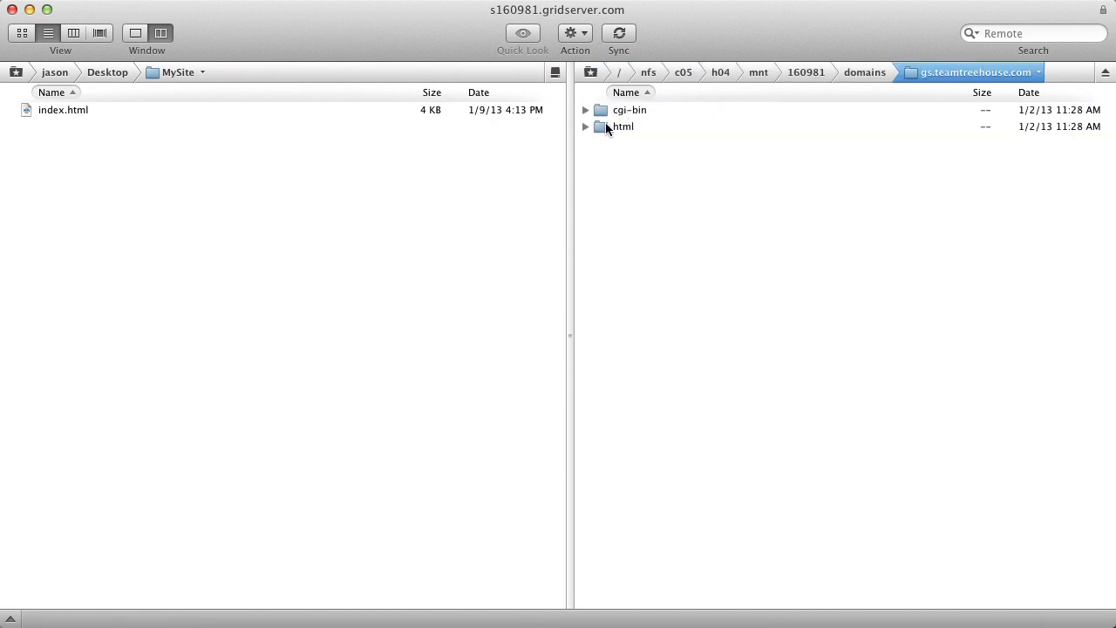
double_click(623, 126)
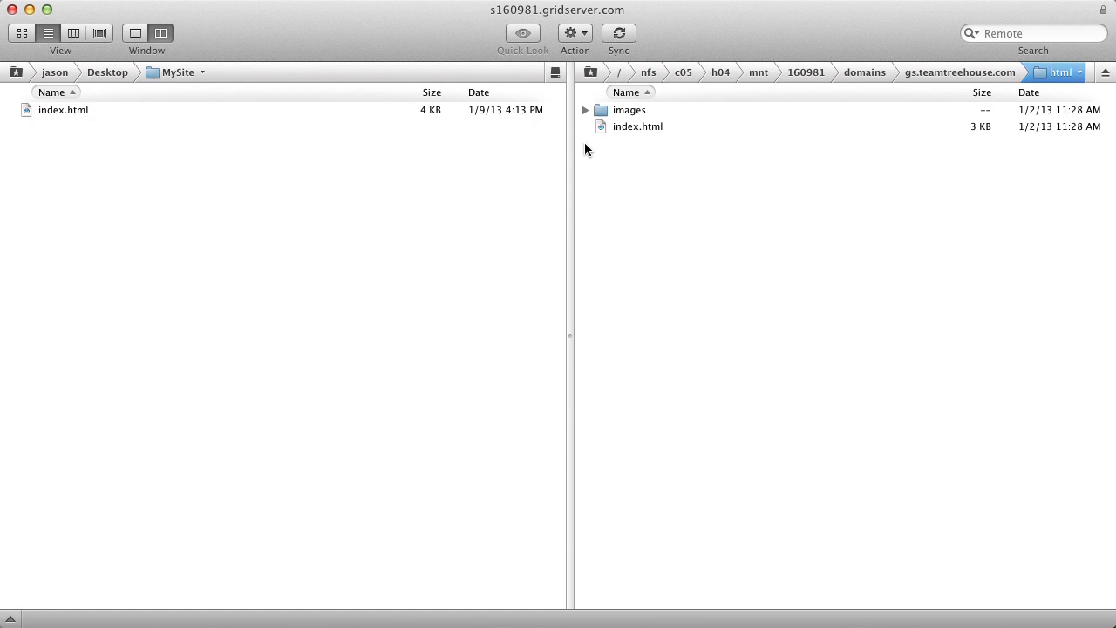
mouse_move(746, 147)
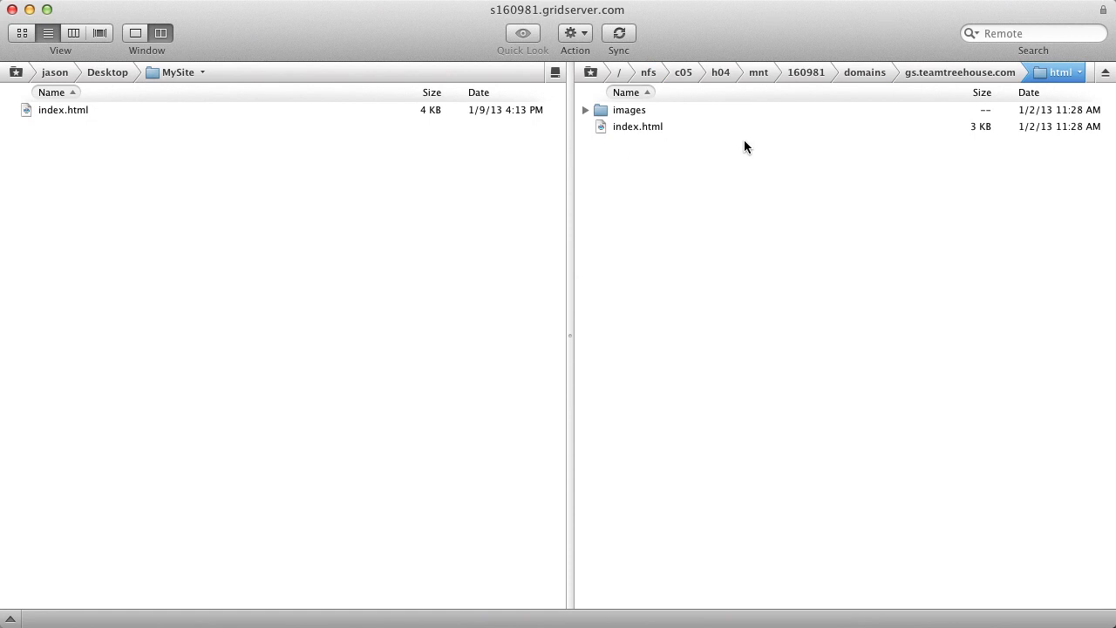
mouse_move(1047, 85)
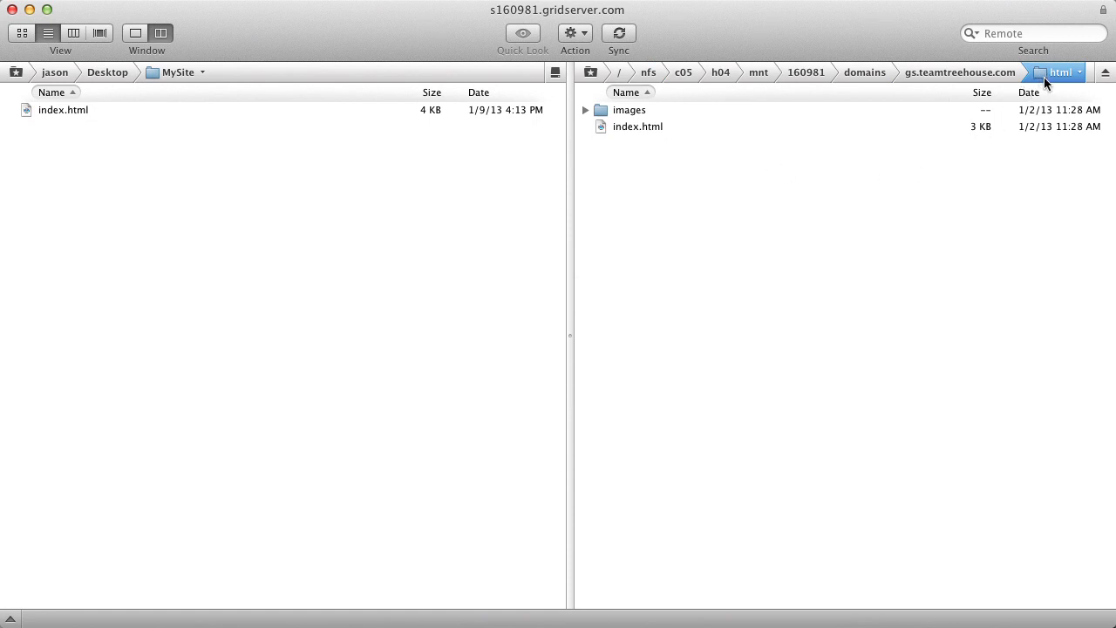
mouse_move(4, 136)
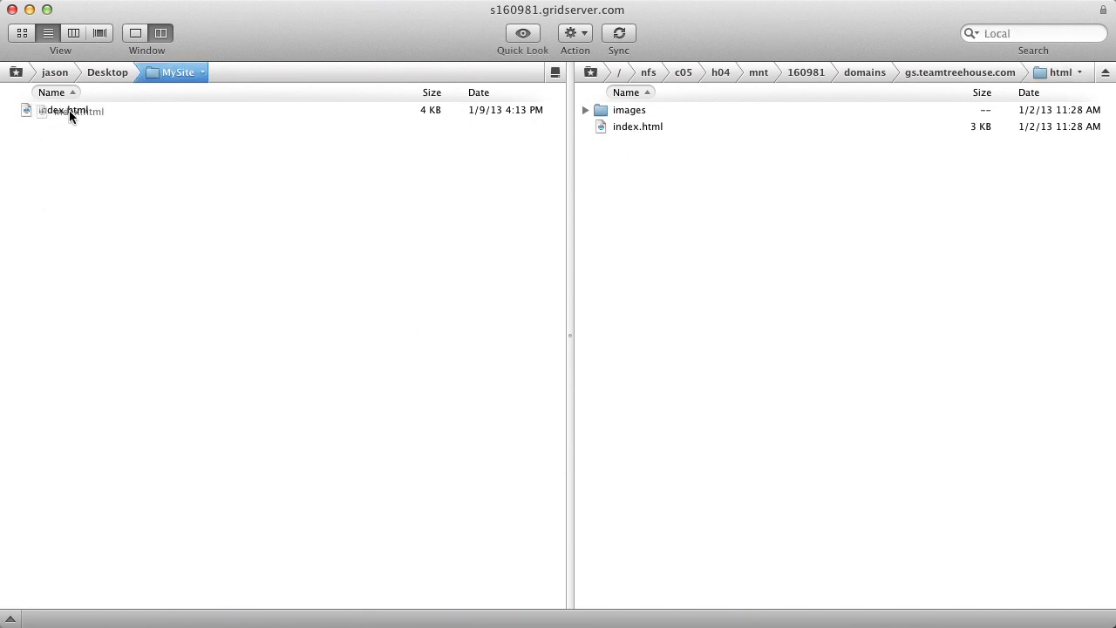
Upload local index.html to the remote html folder, replacing the existing file.
left_click_drag(70, 110, 123, 129)
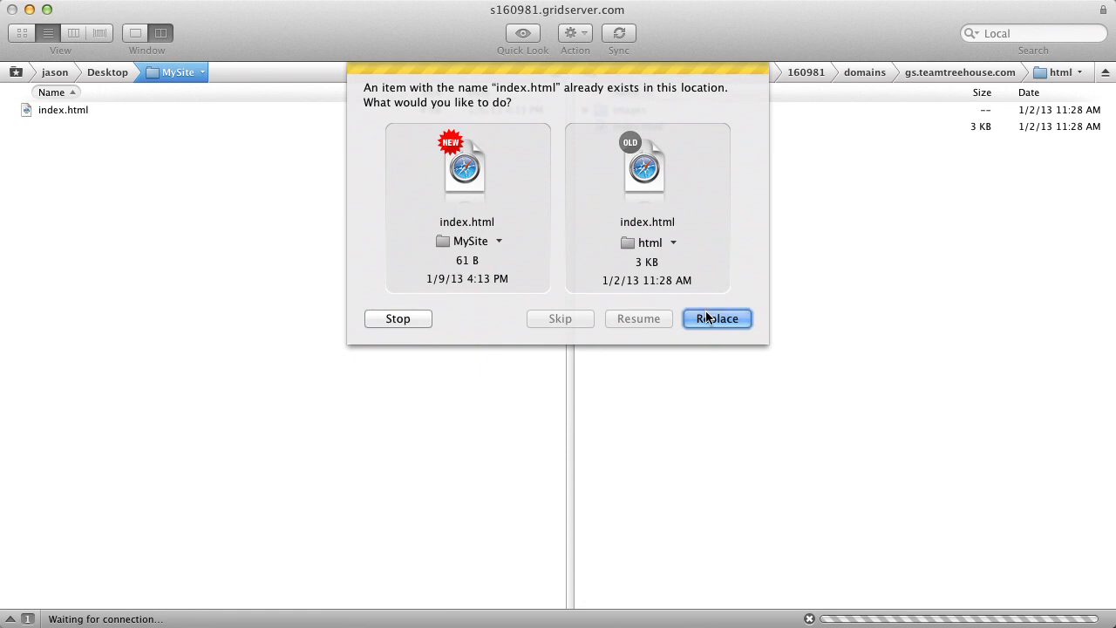
left_click(716, 319)
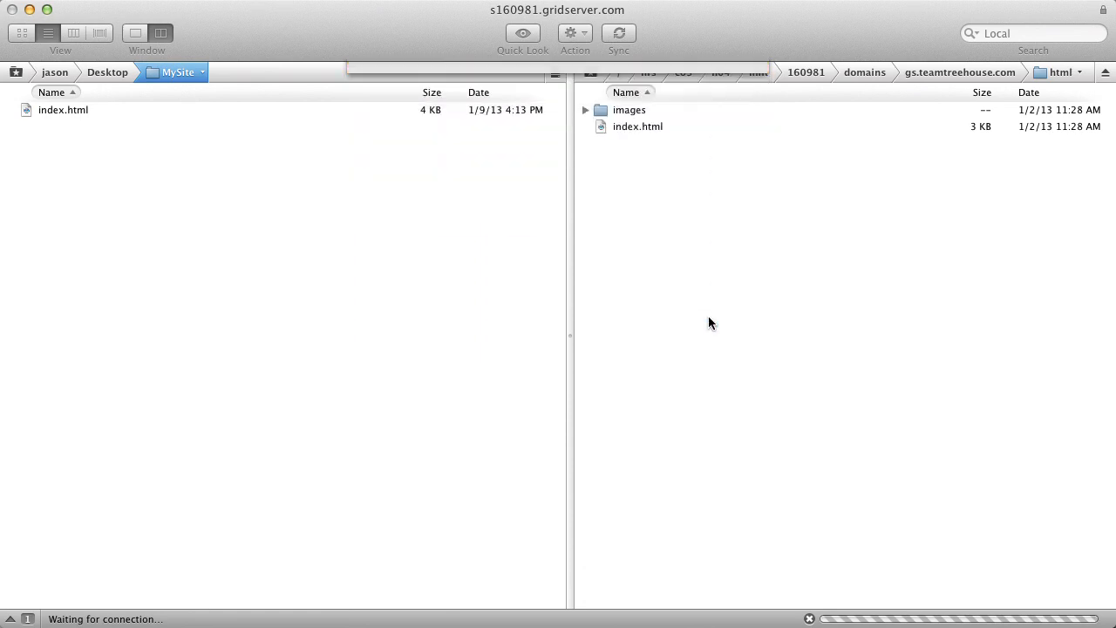